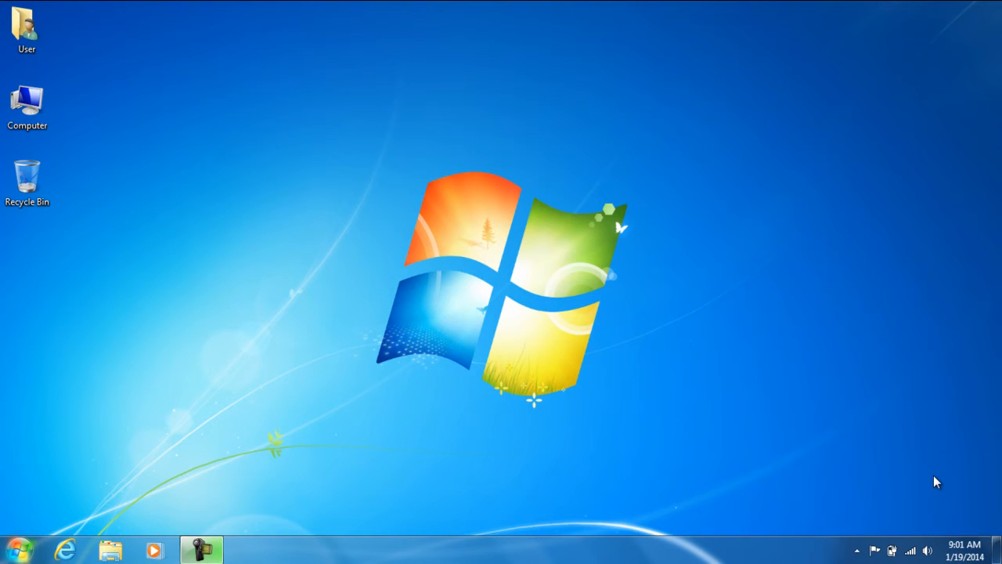
mouse_move(583, 401)
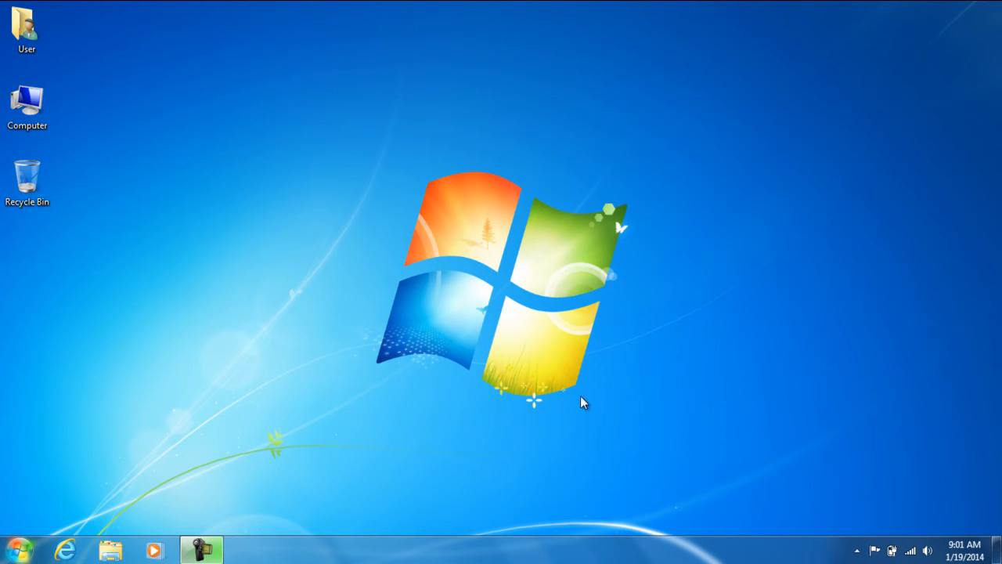
Step: Search the Start menu for 'recdisc' so it appears as the only program result
left_click(17, 542)
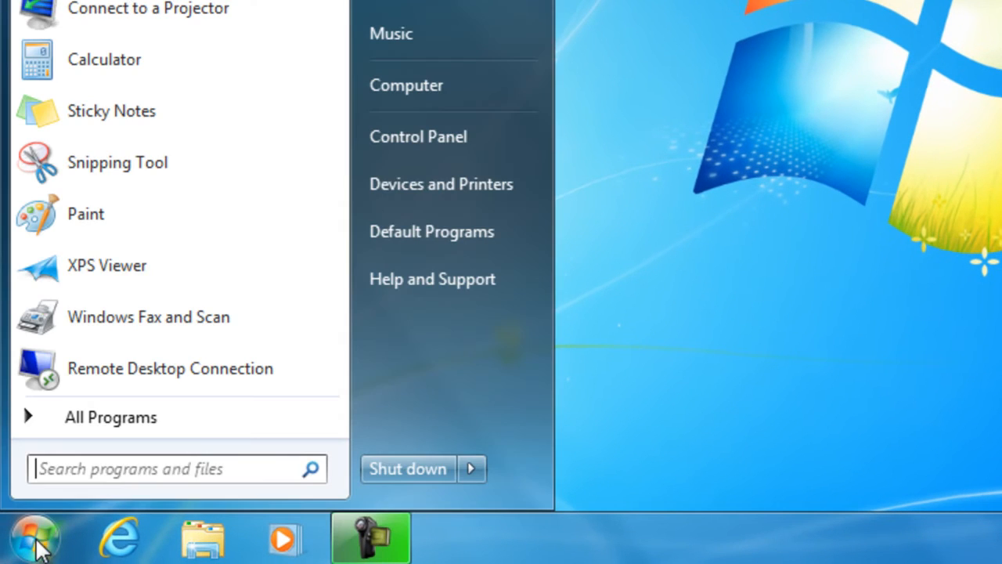
type("r")
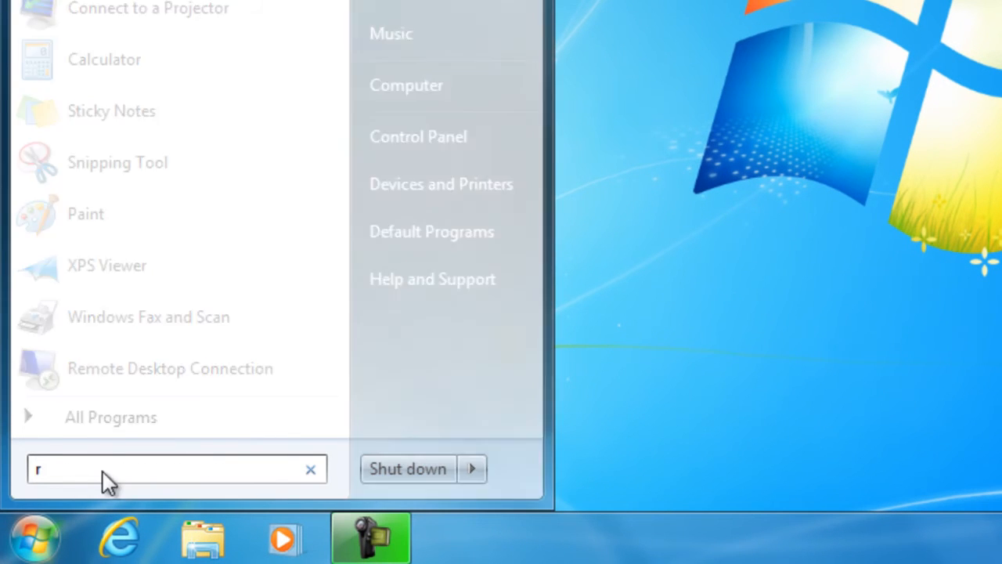
type("ecd")
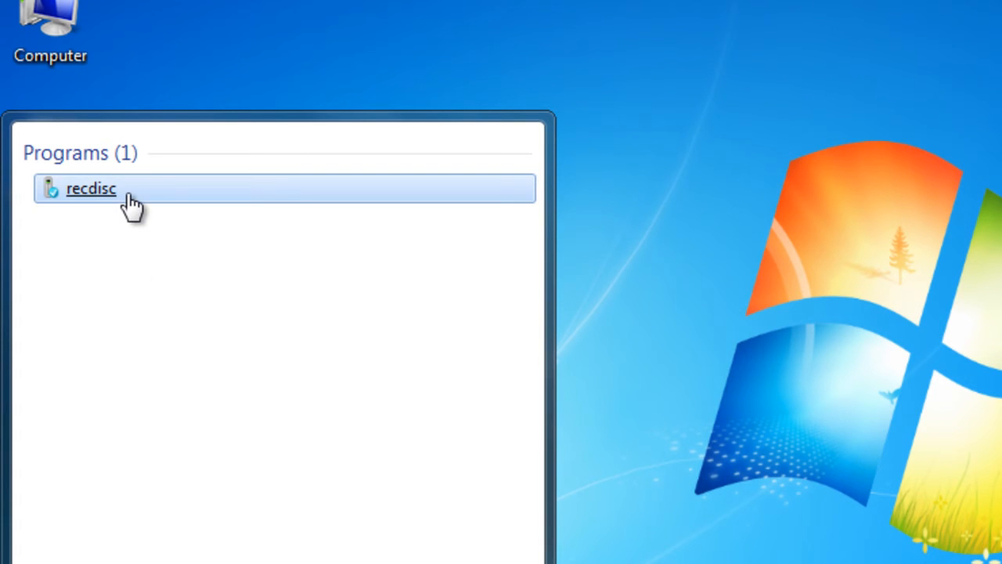
Step: Launch the recdisc tool with BD-RE Drive (E:) as the selected drive
left_click(91, 188)
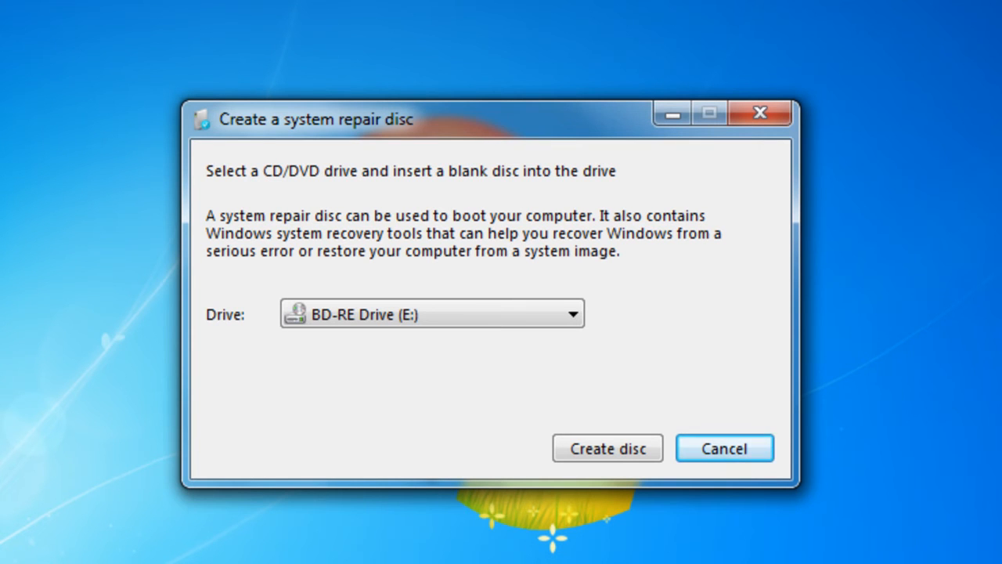
mouse_move(603, 432)
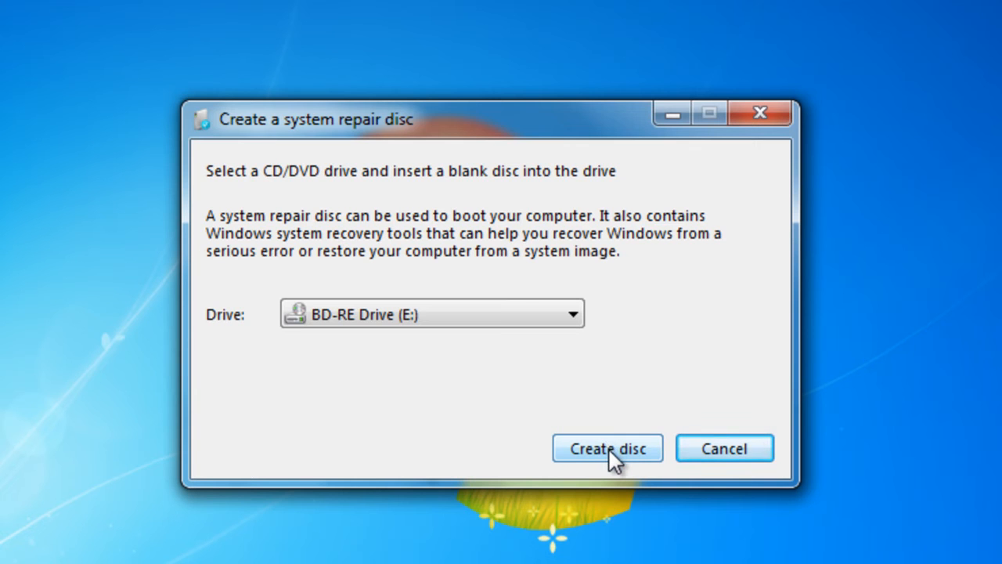
left_click(608, 448)
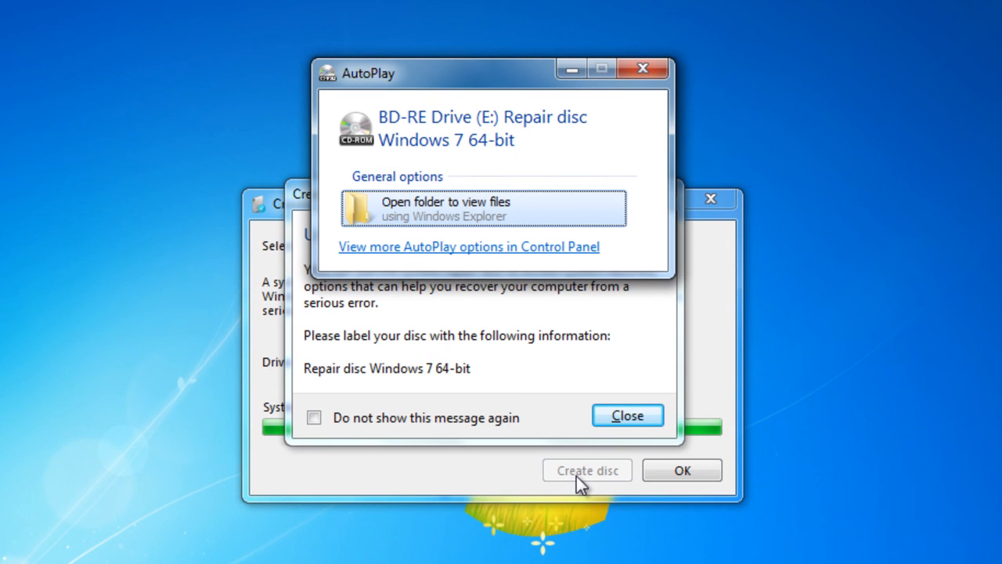
mouse_move(642, 69)
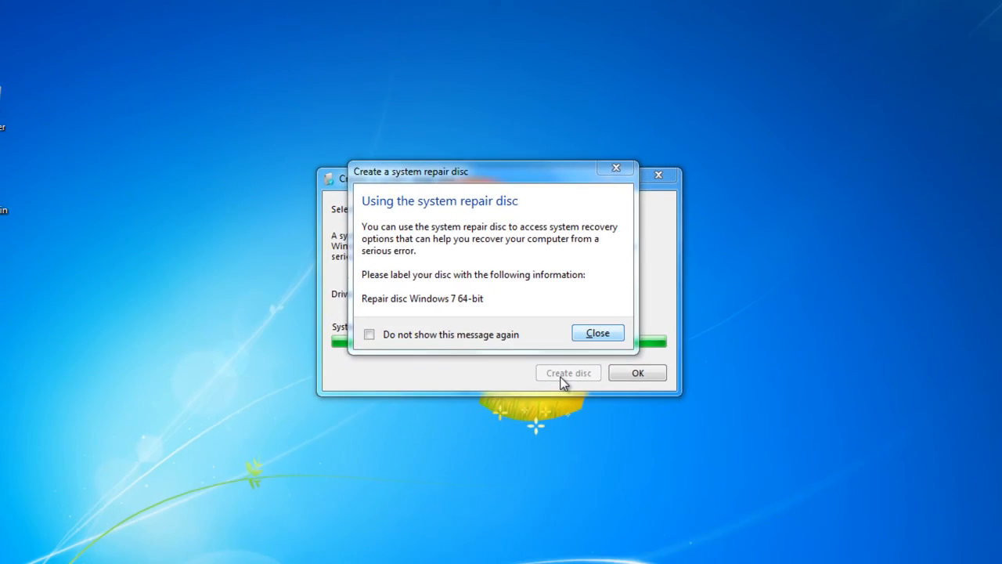
Step: Dismiss the 'Using the system repair disc' message and return to the desktop
left_click(596, 332)
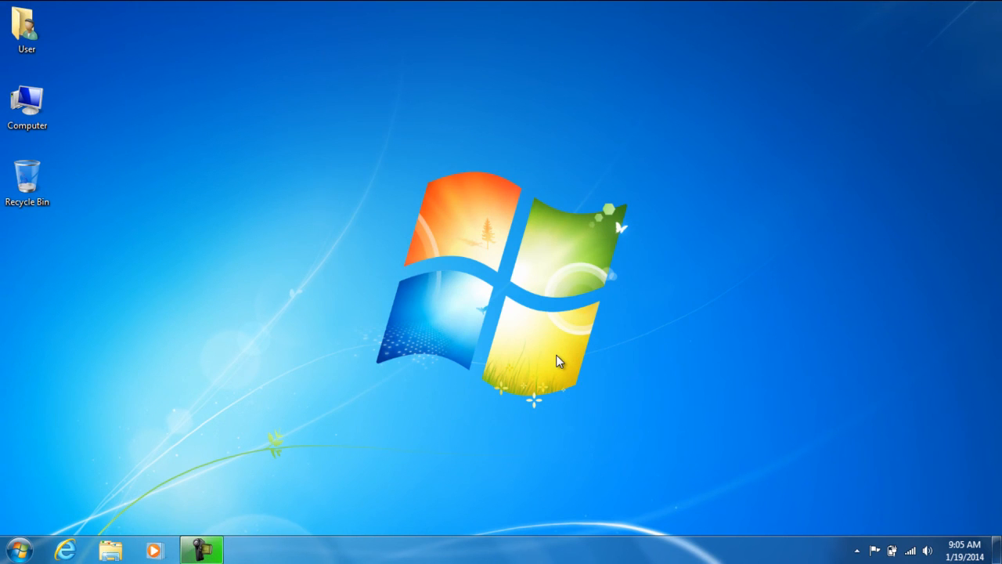